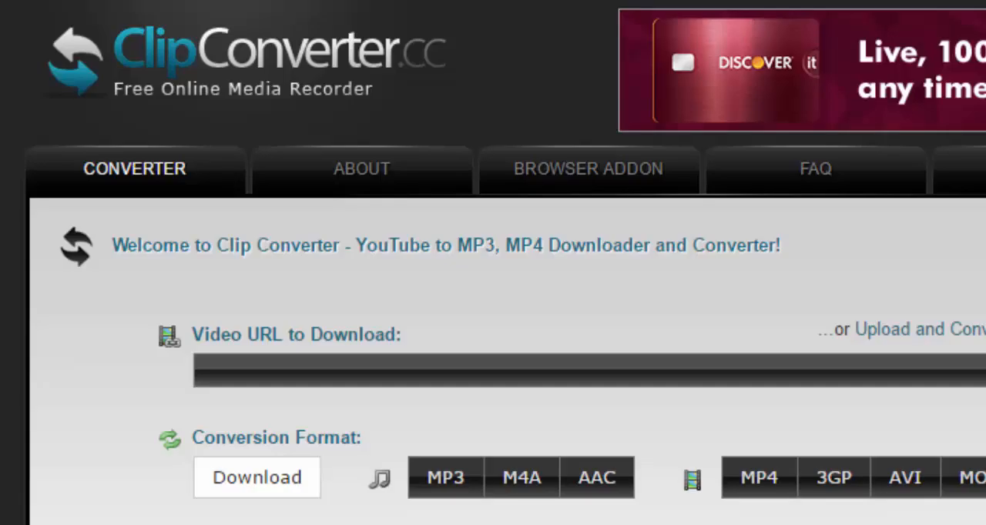
mouse_move(195, 108)
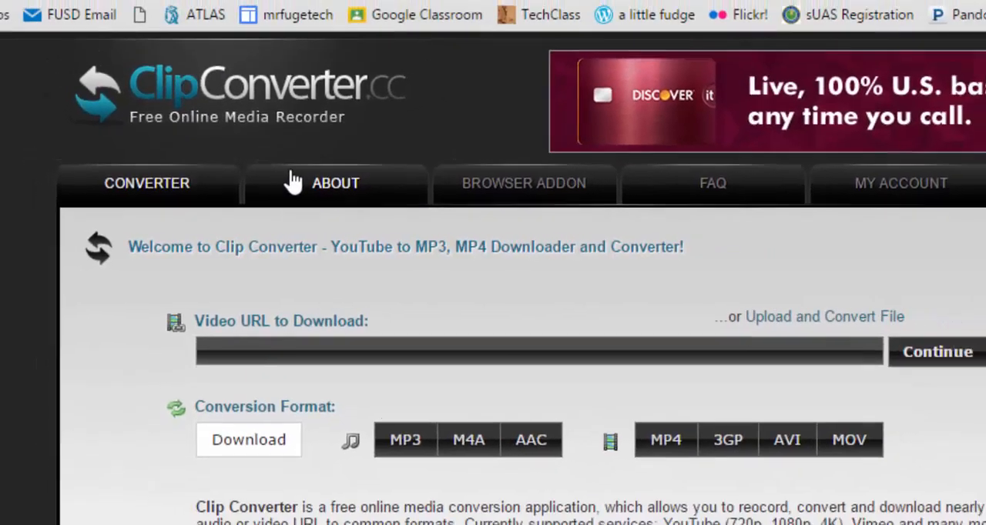
- Copy the T-Rex green screen video's YouTube address from the address bar
left_click(265, 12)
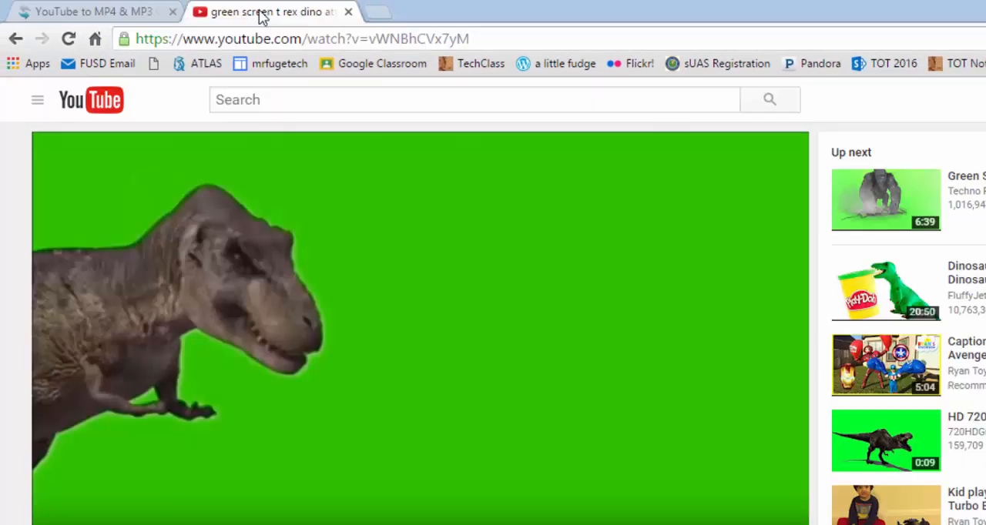
mouse_move(355, 312)
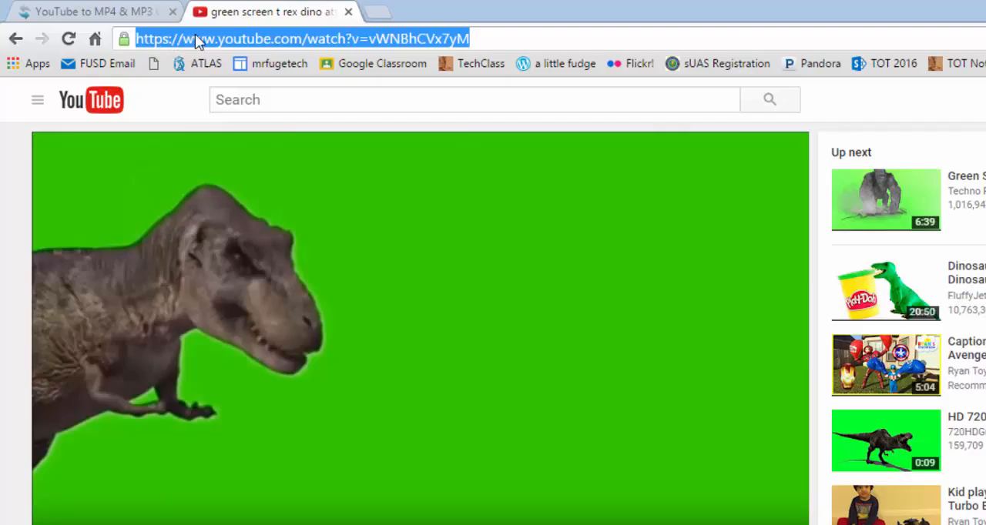
right_click(300, 38)
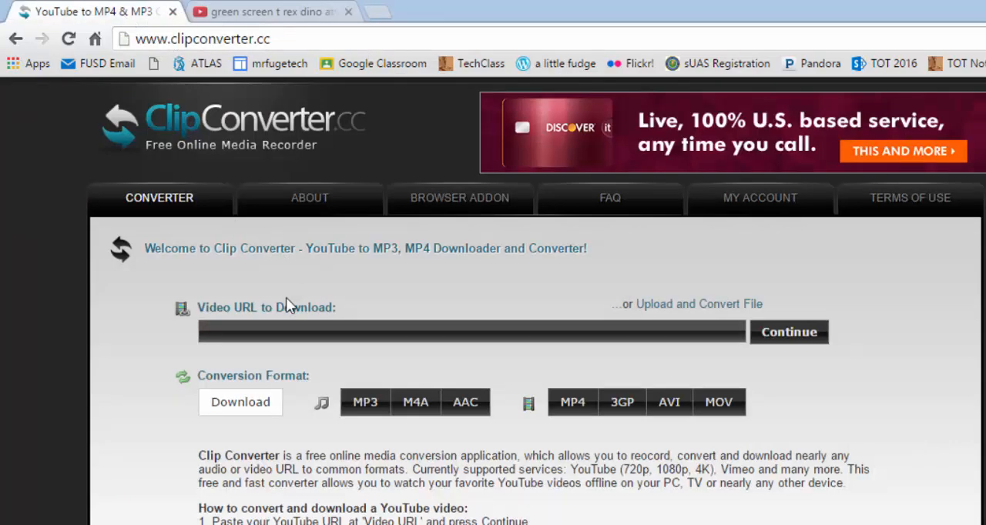
left_click(472, 332)
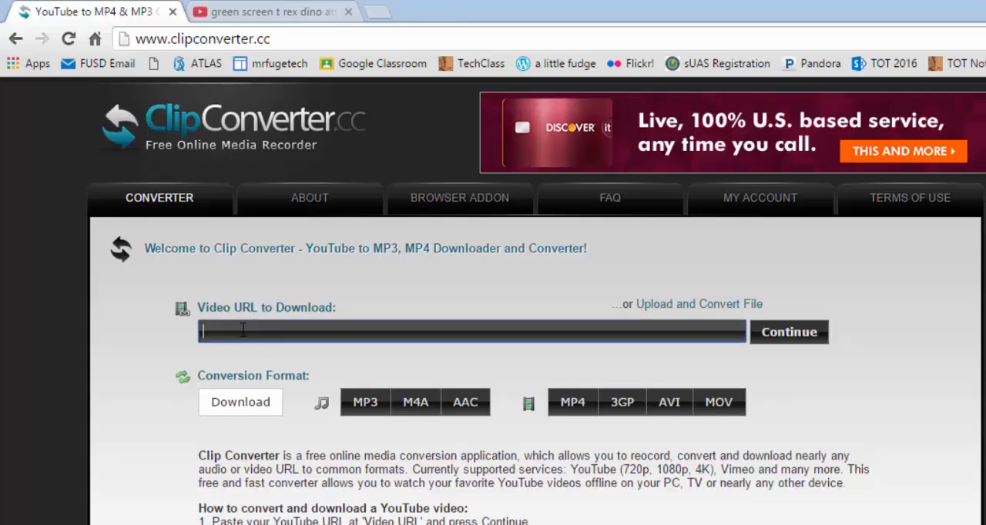
type("https://www.youtube.com/watch?v=vWNBhCVx7yM")
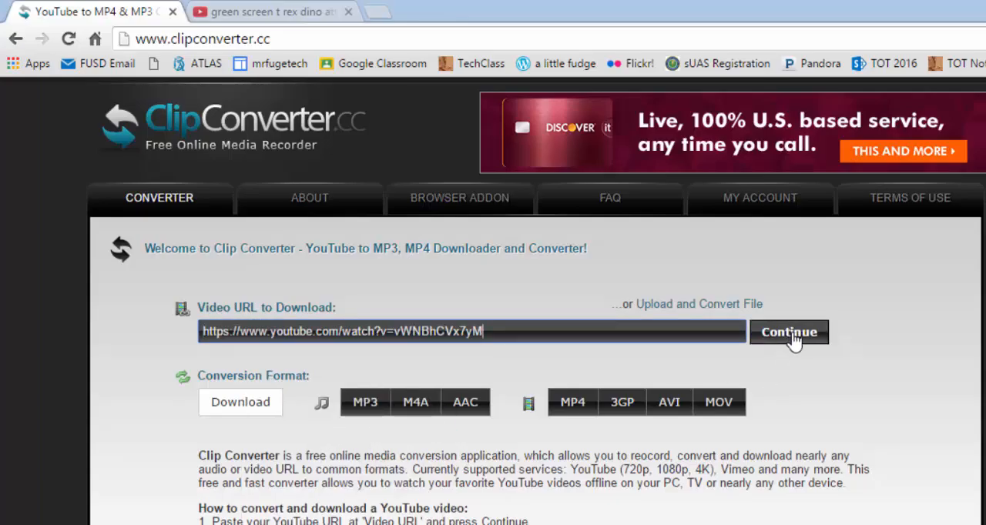
left_click(789, 332)
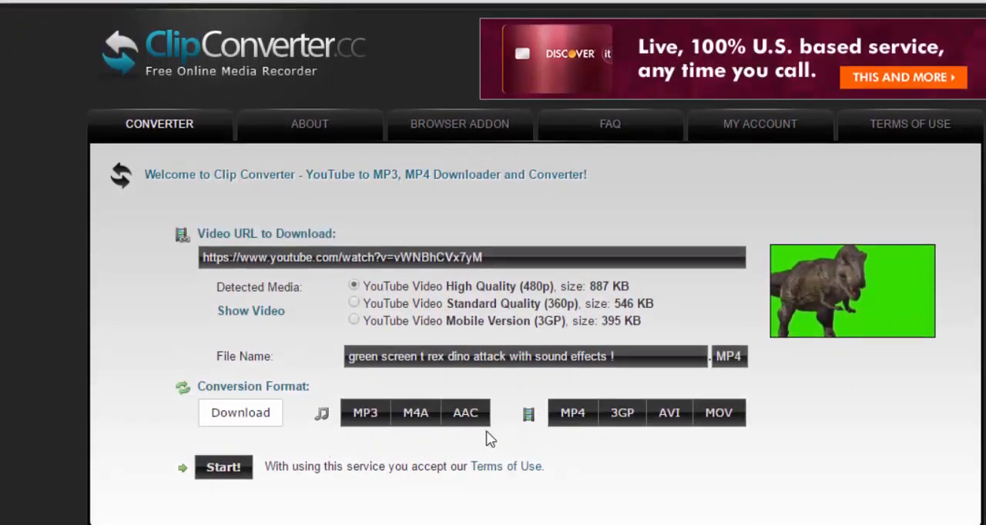
left_click(572, 413)
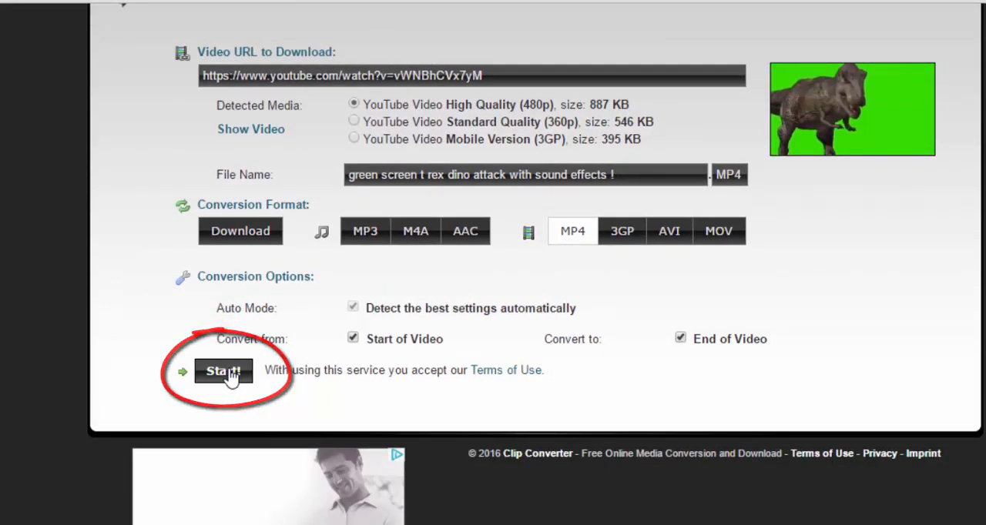
left_click(222, 371)
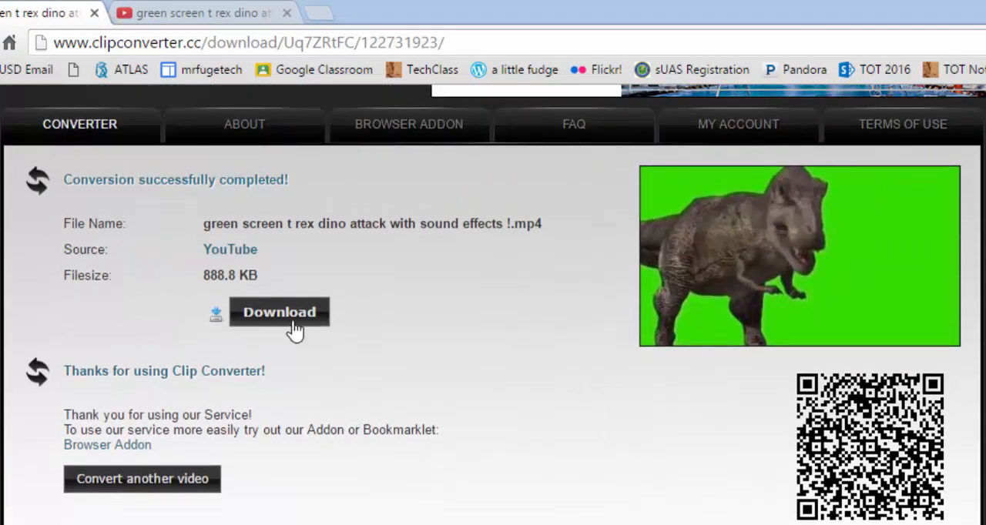
- Download the converted T. rex MP4 and open it from Chrome's download bar
left_click(279, 312)
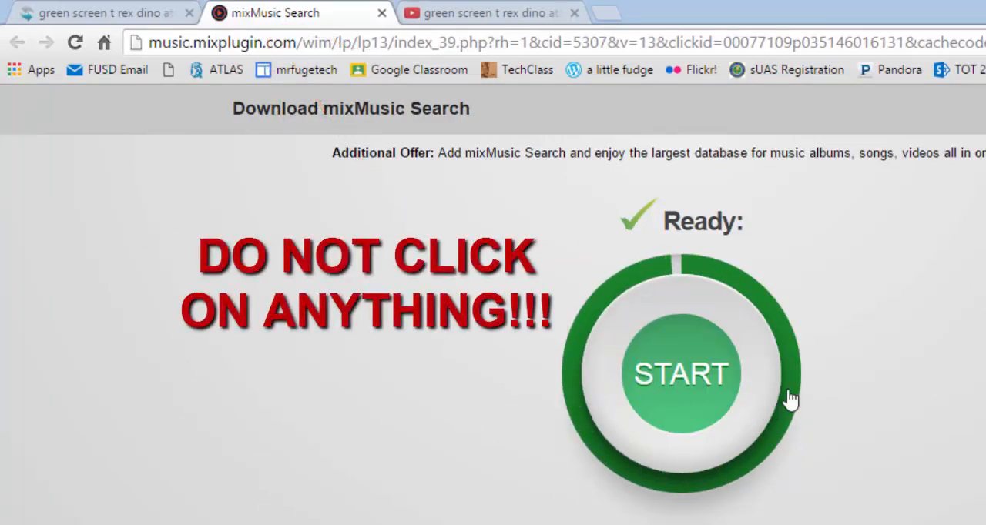
mouse_move(600, 371)
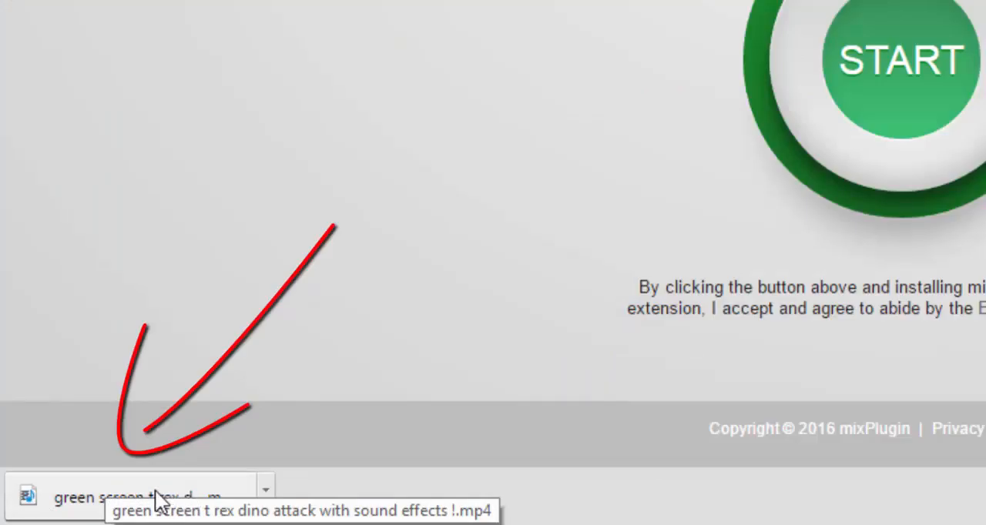
left_click(139, 497)
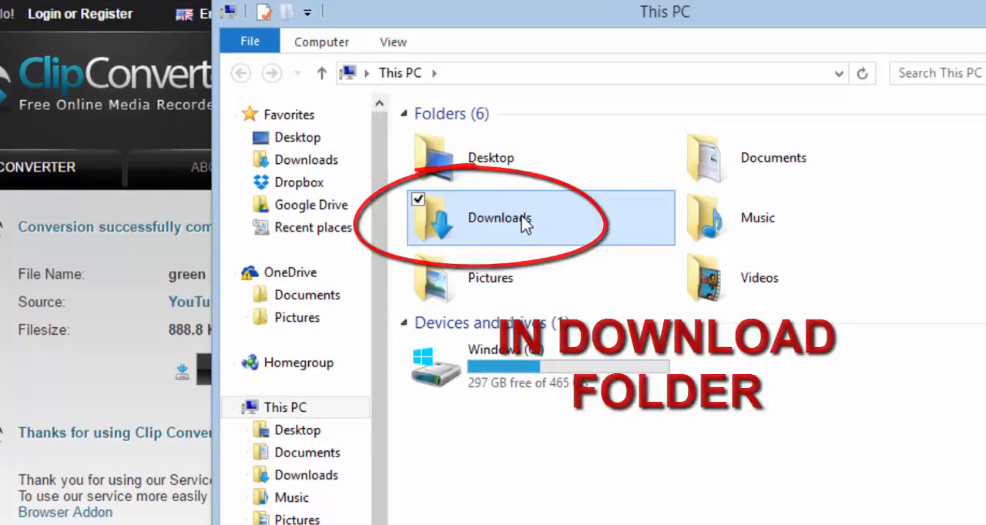
- Open Downloads, select the T. rex MP4 and copy it
double_click(499, 218)
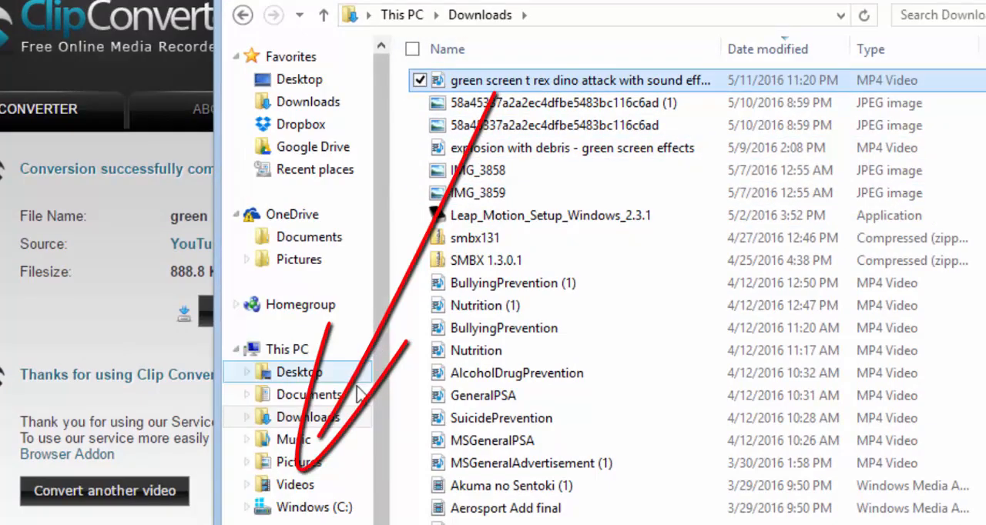
left_click(295, 484)
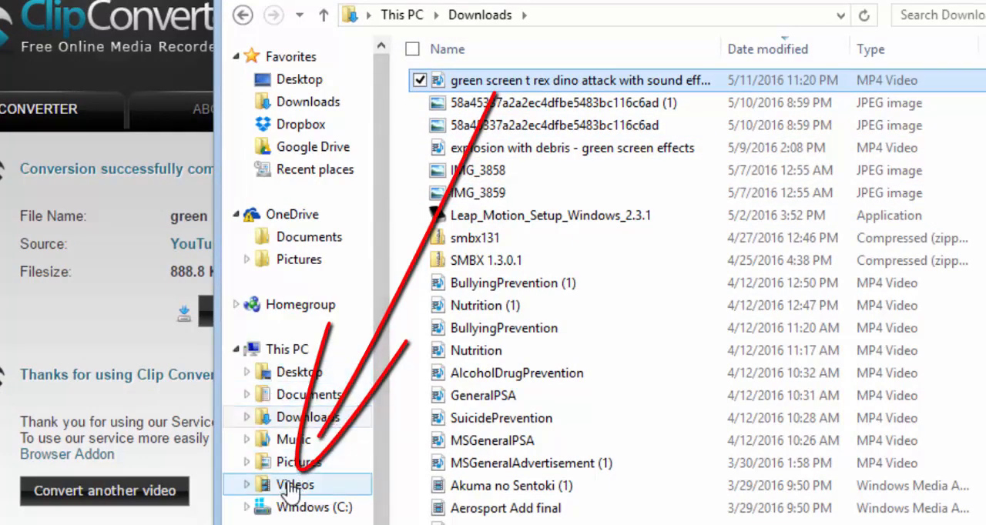
mouse_move(312, 395)
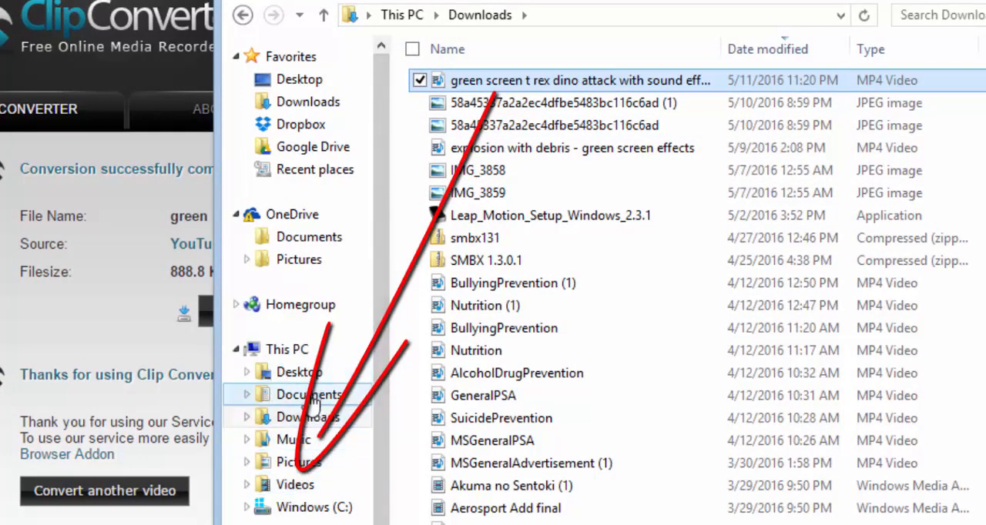
right_click(579, 80)
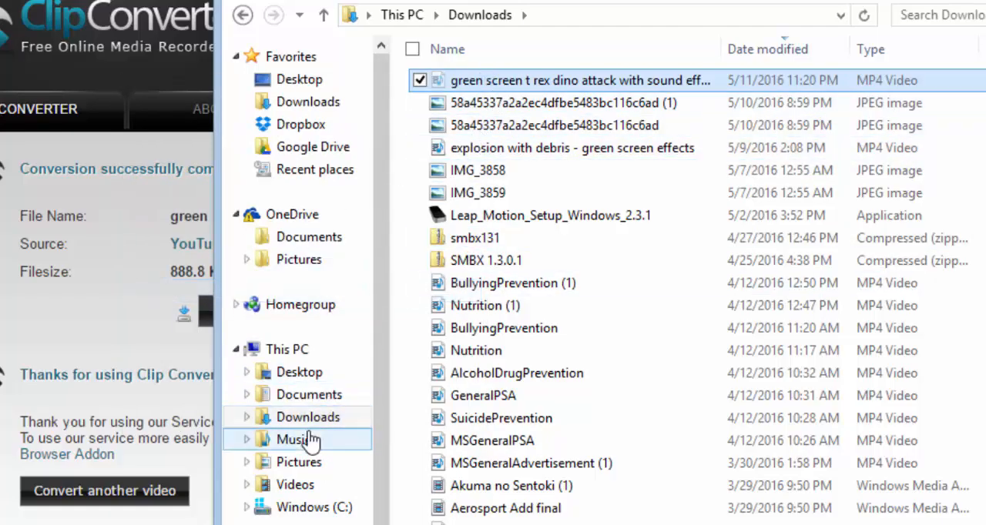
- Paste the T. rex MP4 into Documents > 02 Video Class > green screen project
left_click(309, 394)
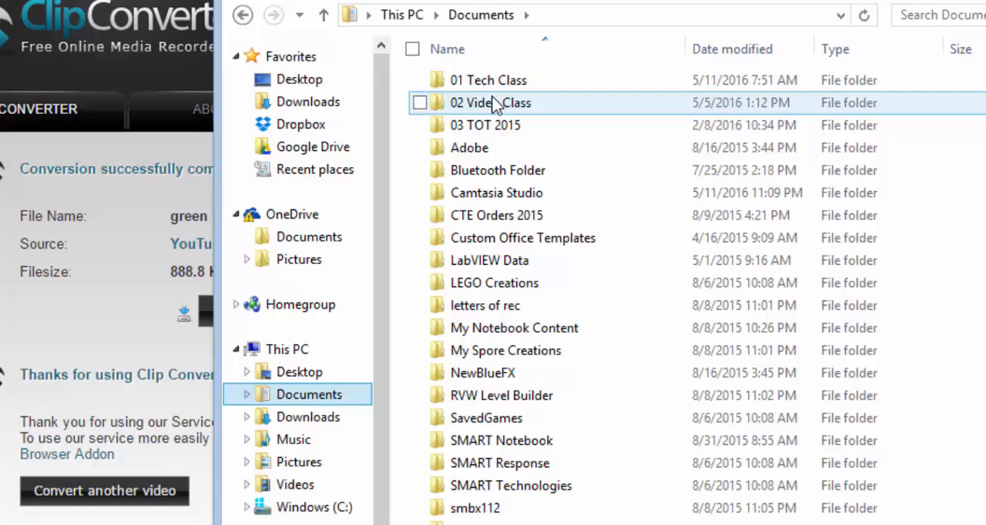
double_click(491, 102)
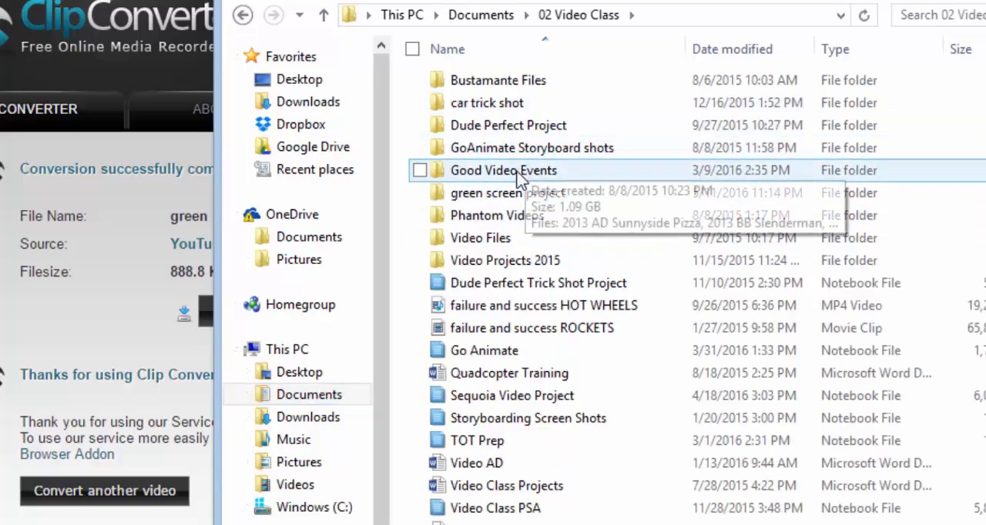
double_click(487, 193)
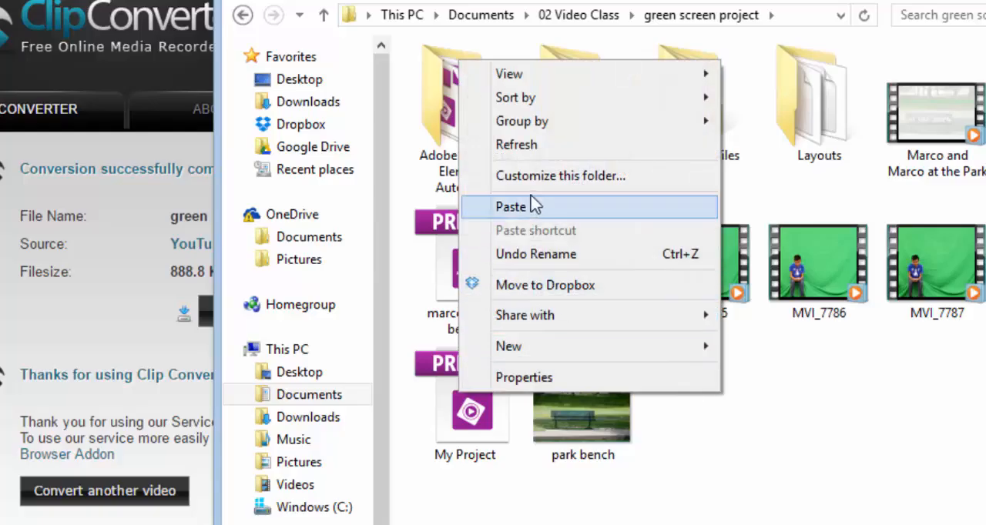
left_click(510, 207)
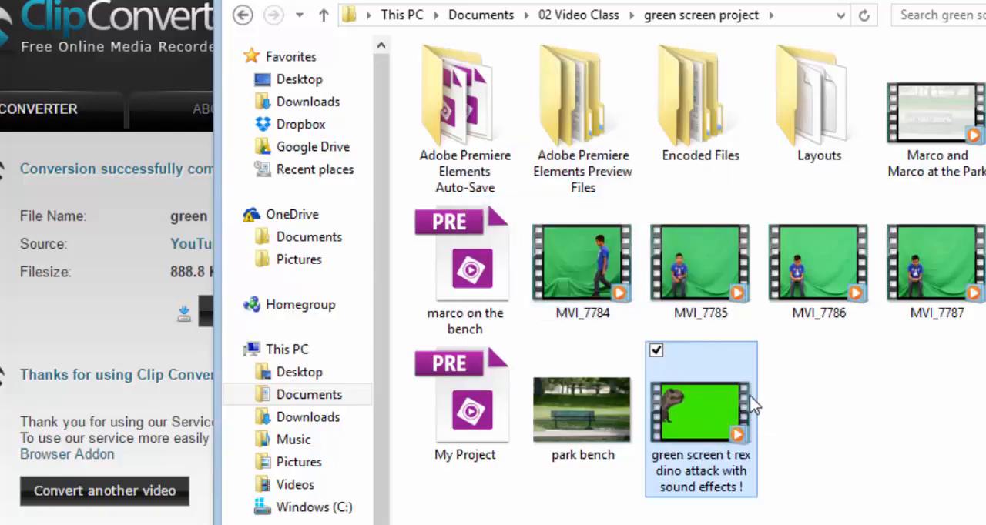
mouse_move(882, 396)
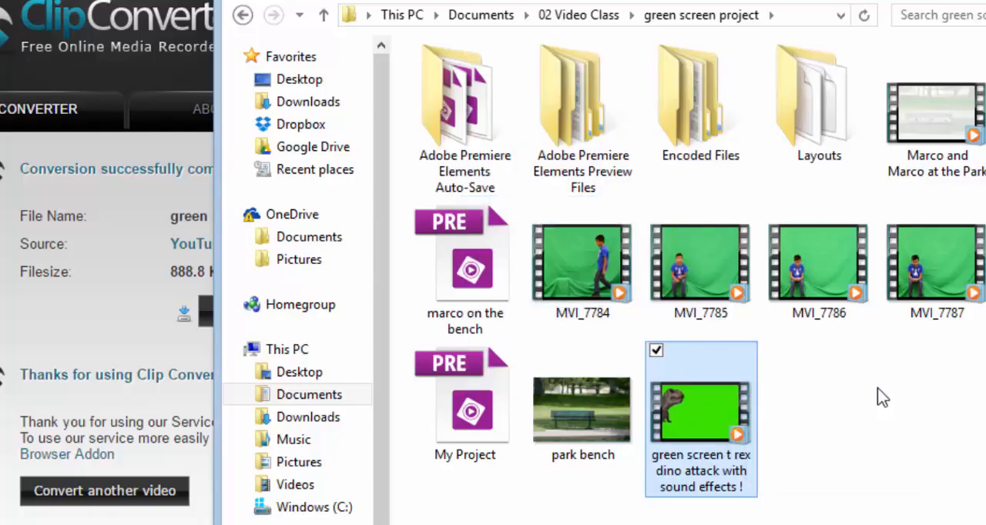